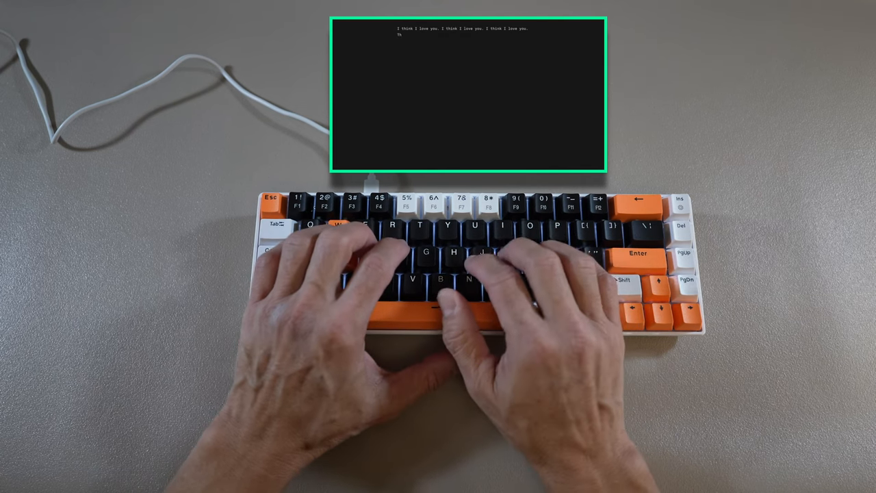
{"action": "type", "text": "This is a test."}
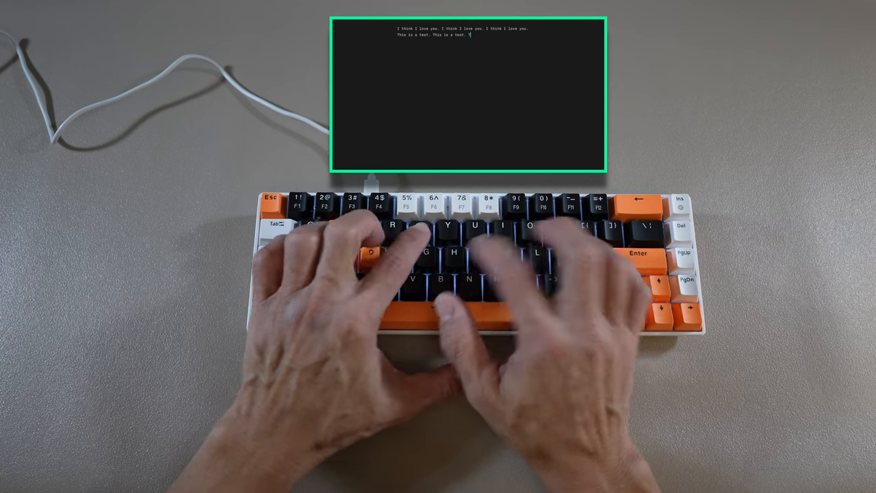
{"action": "type", "text": "This is a test"}
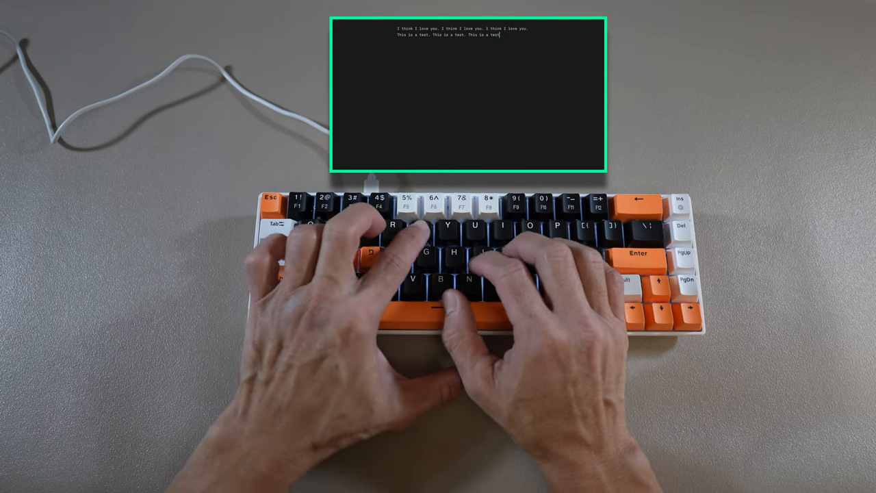